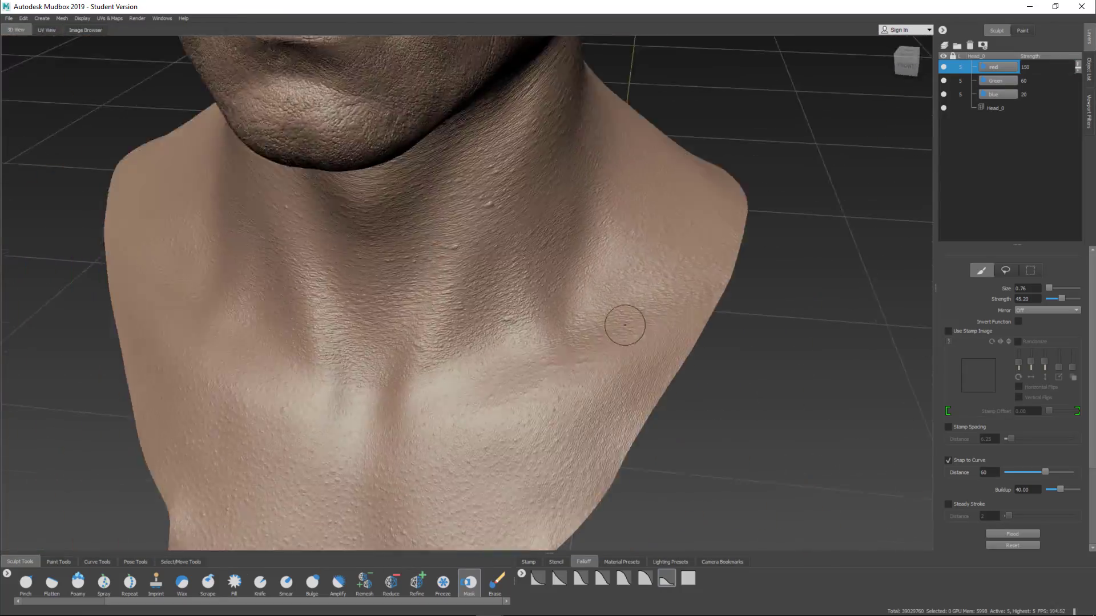
- Show the maleFace skin-detail alpha stamps in the Image Browser
click(85, 30)
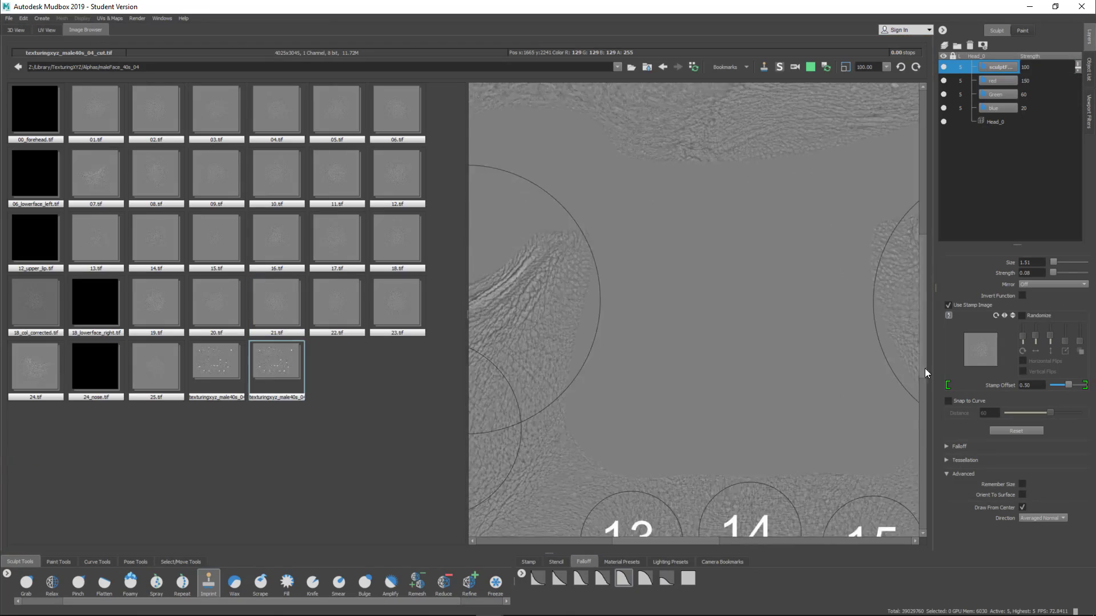
- Return to the 3D View to finish stamping skin detail before moving to the pirate scene
click(14, 30)
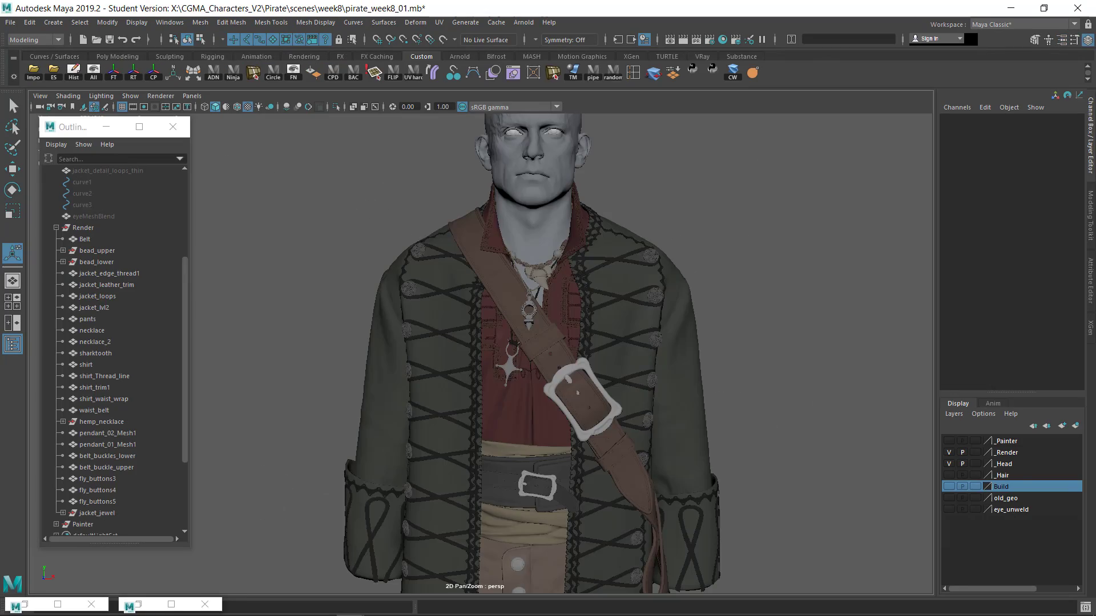
- Select the Belt_Upper texture set in the Substance Painter body project
click(97, 238)
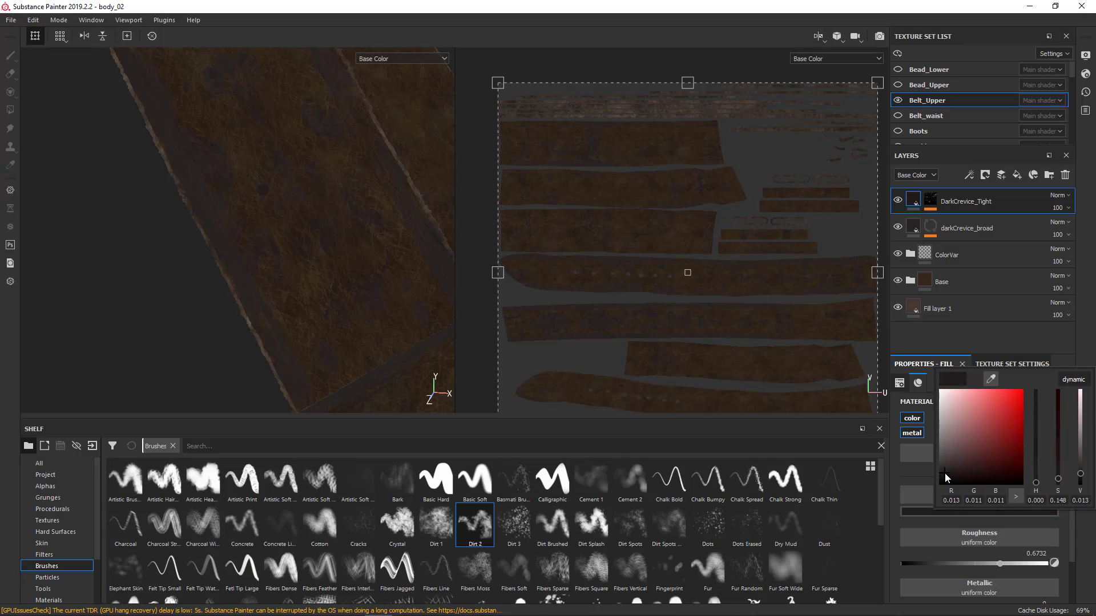
- Adjust the leather fill colour, then bring up the XGen groom in Arnold RenderView
click(402, 59)
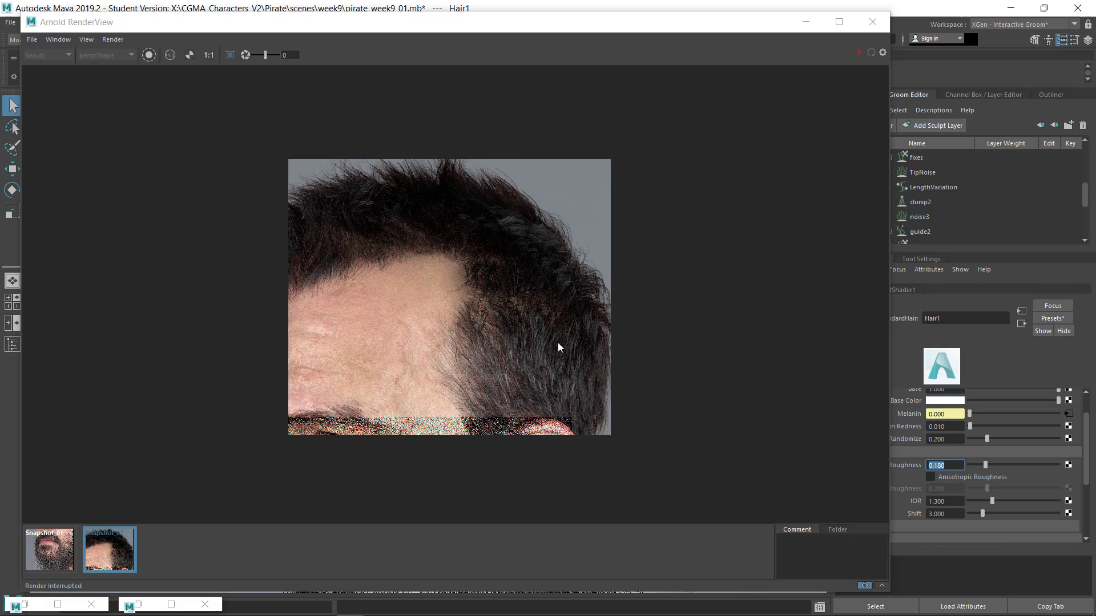
click(871, 22)
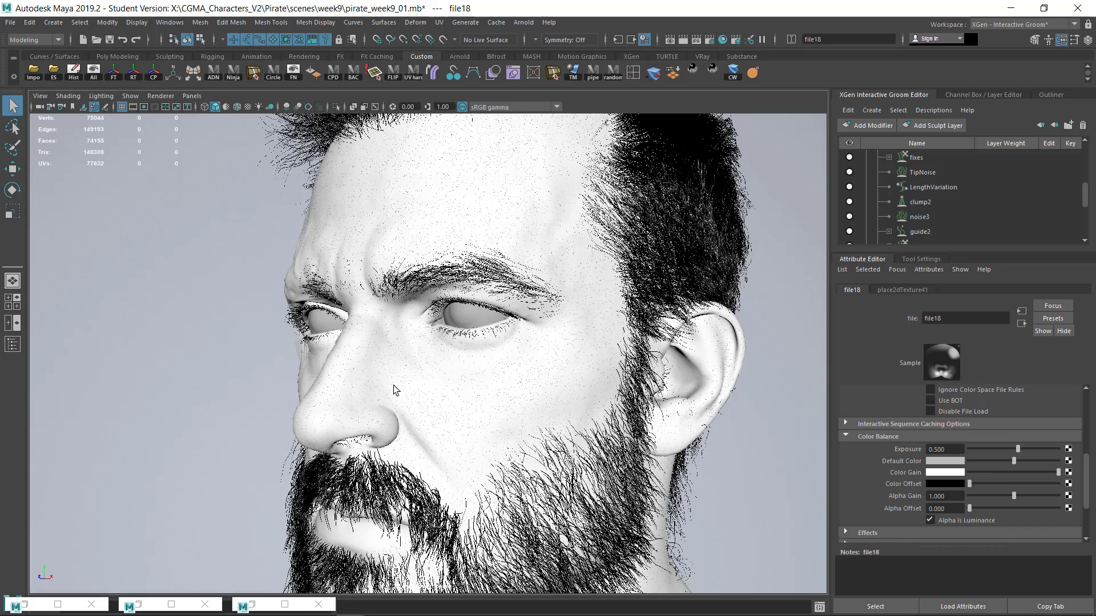